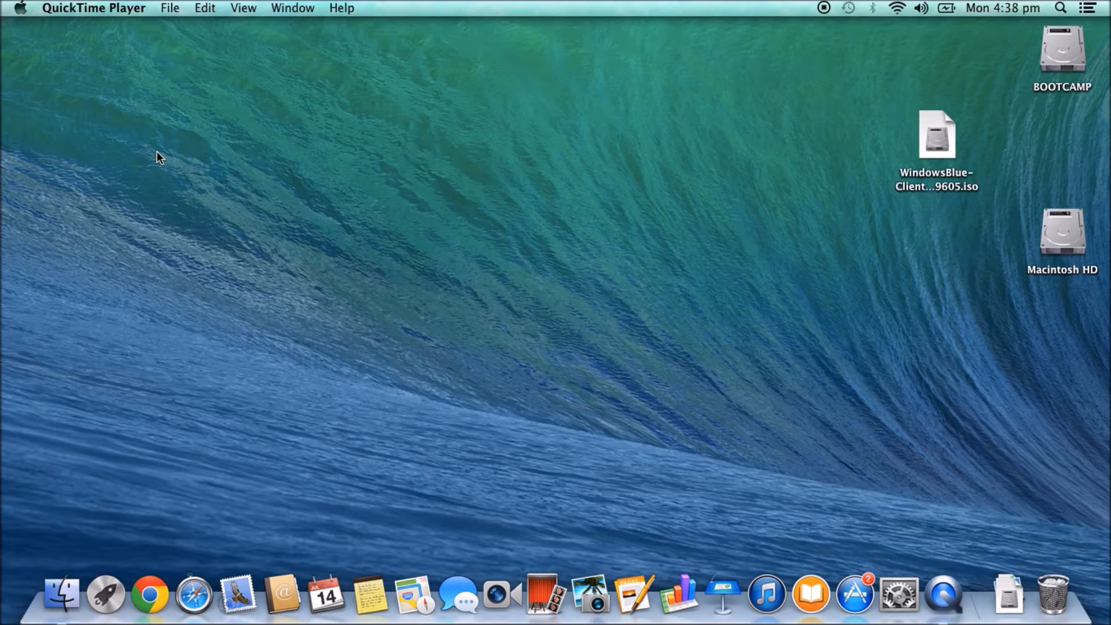
mouse_move(297, 190)
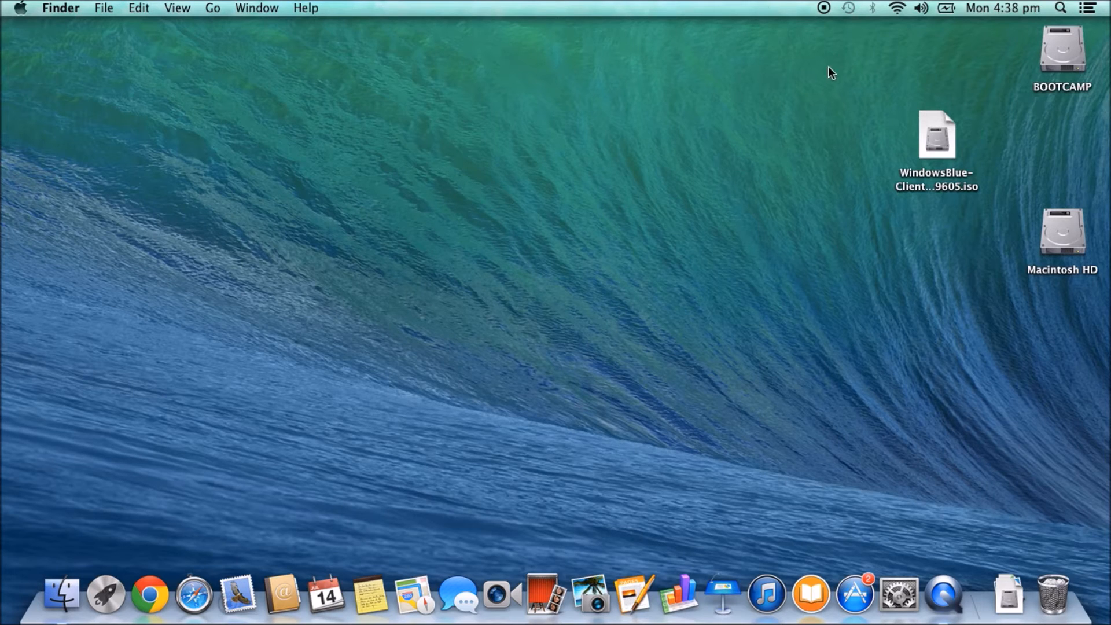
- Search Spotlight for "boot" from the menu bar
left_click(1060, 8)
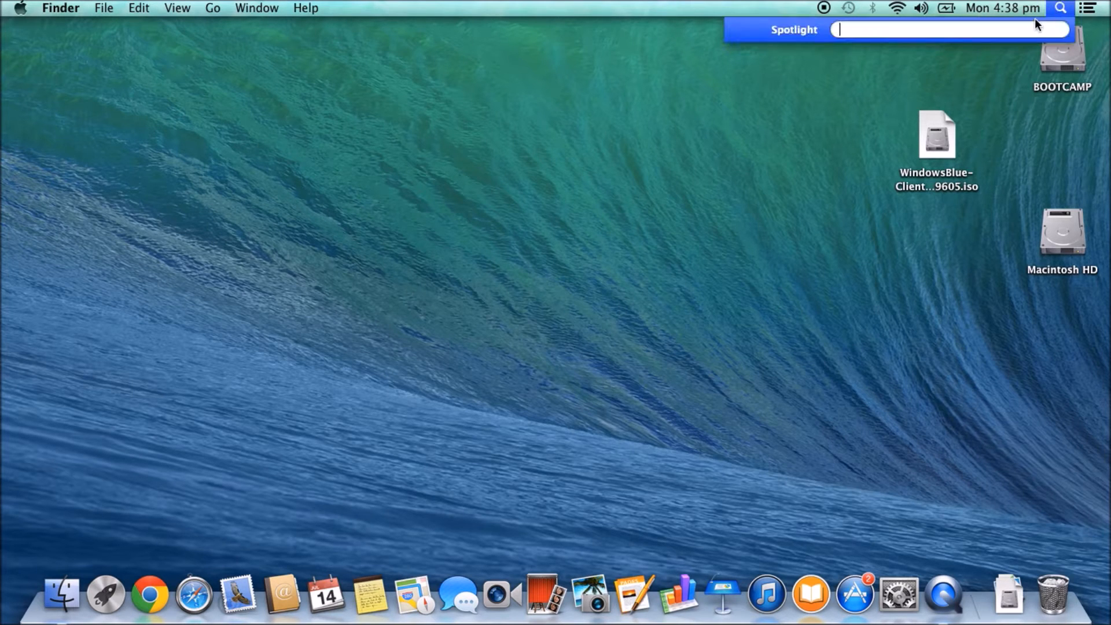
type("boot")
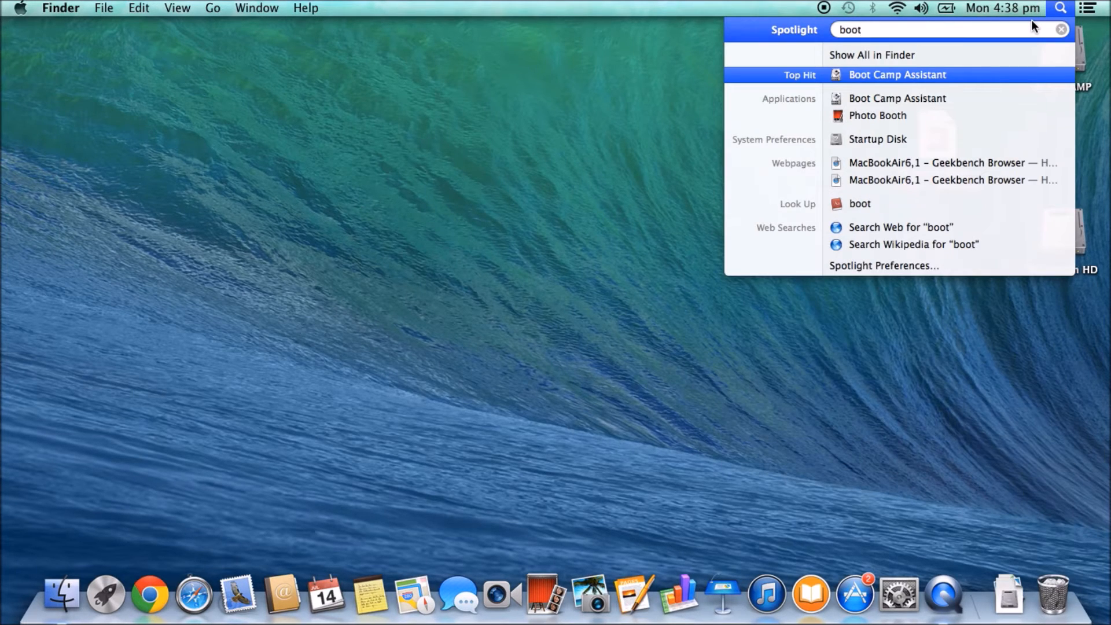
- Launch Boot Camp Assistant and move past its introduction to the task list
left_click(898, 74)
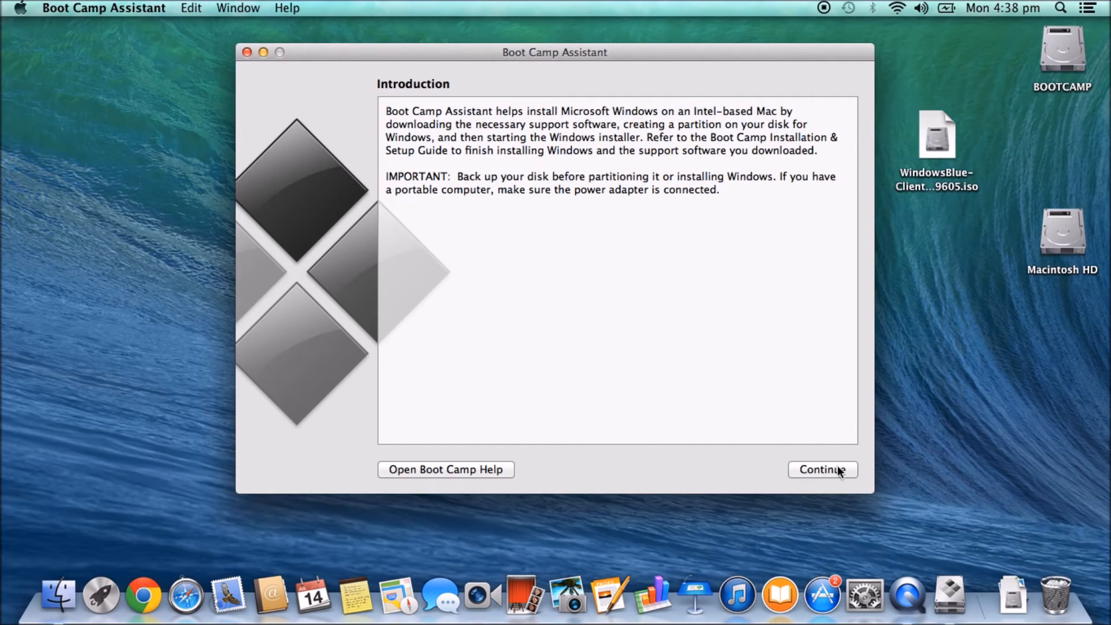
left_click(822, 469)
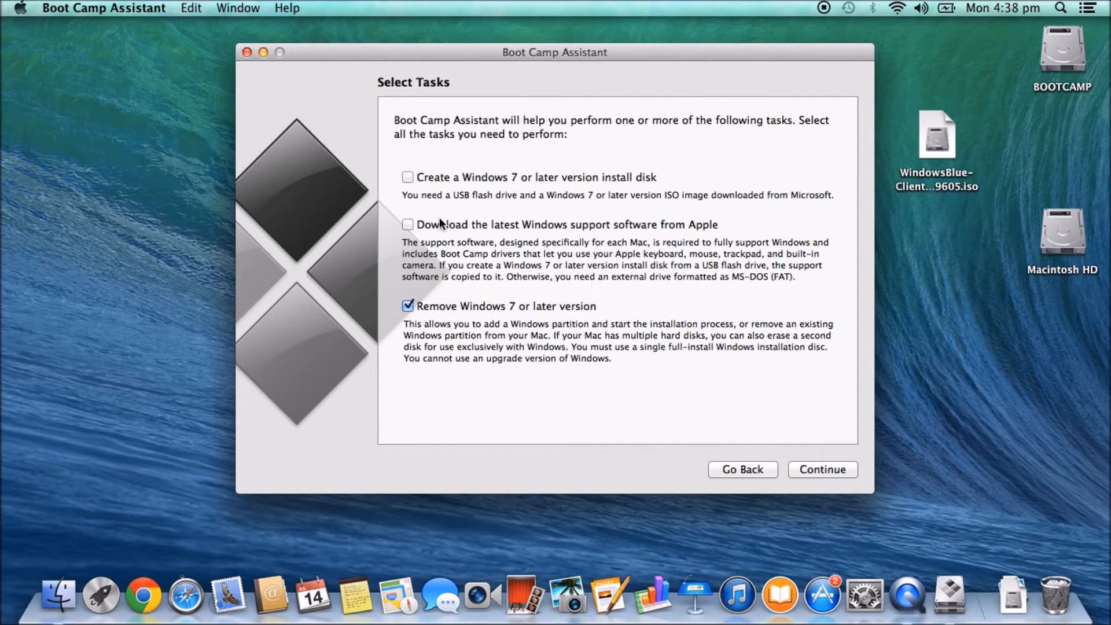
mouse_move(543, 133)
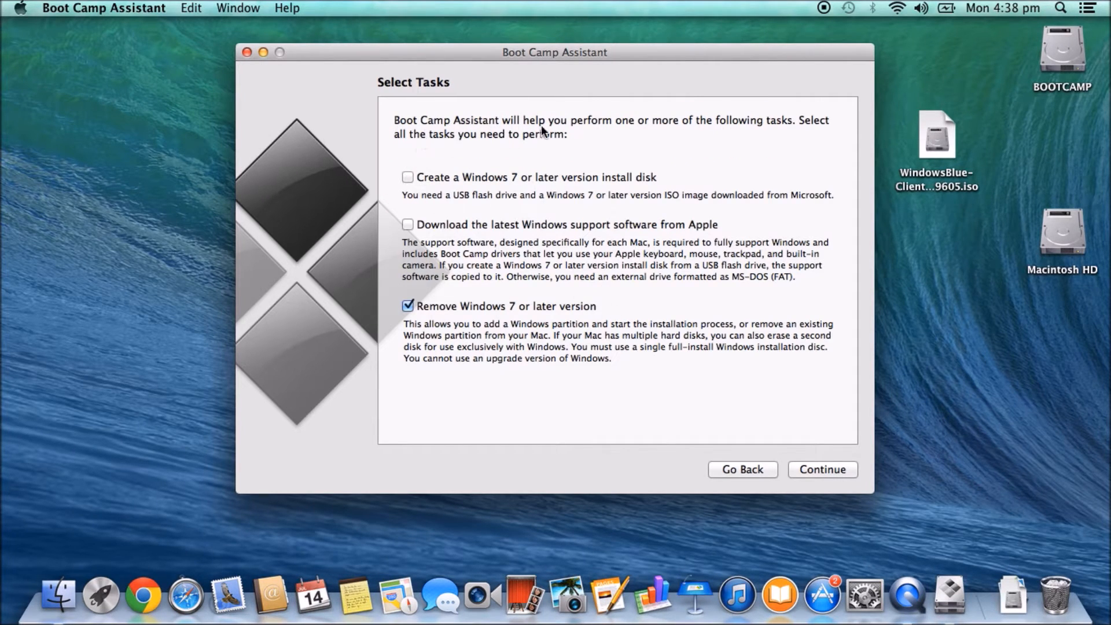
mouse_move(758, 135)
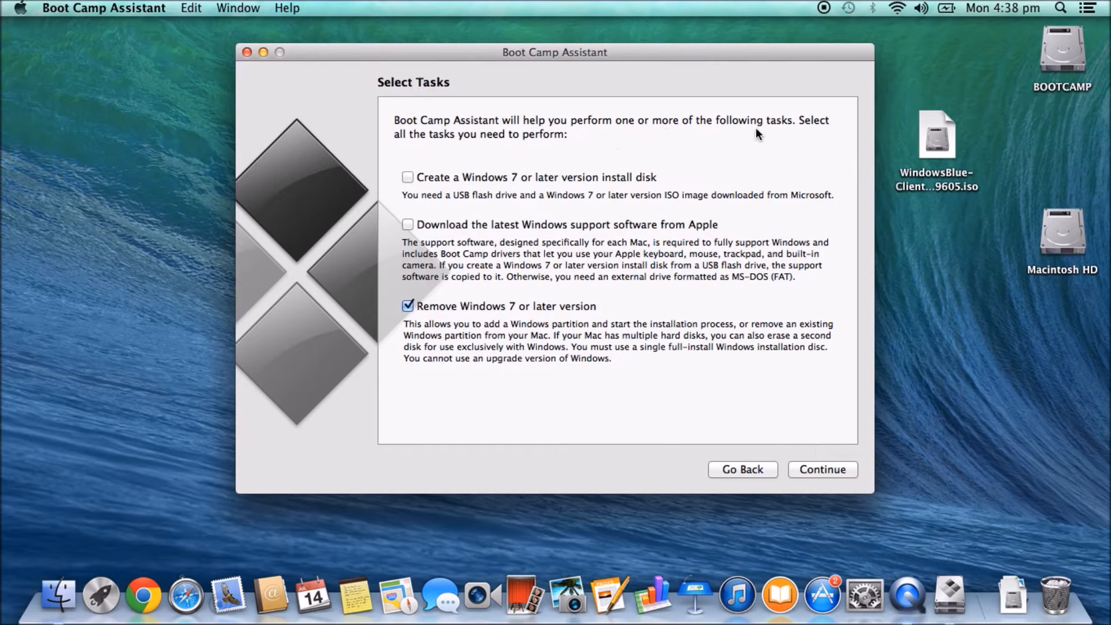
mouse_move(596, 148)
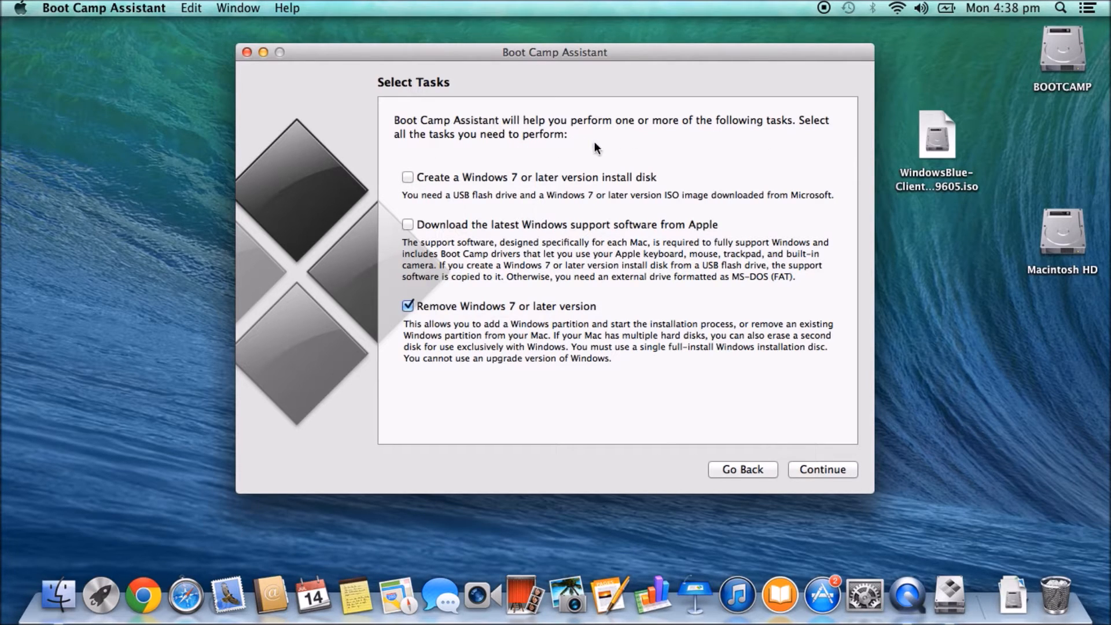
mouse_move(435, 315)
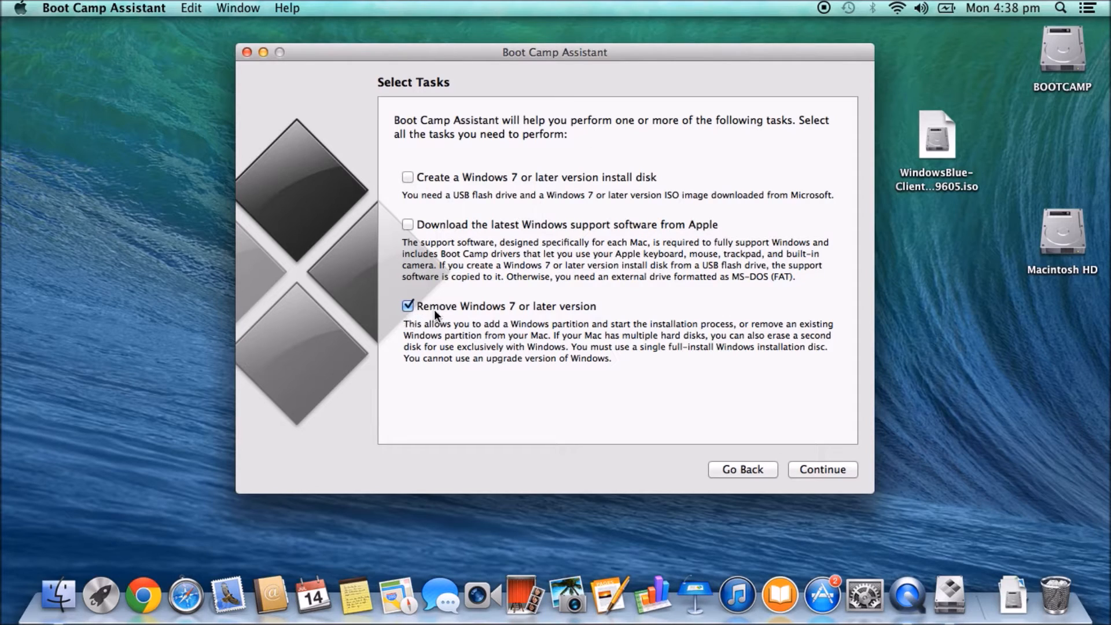
mouse_move(446, 330)
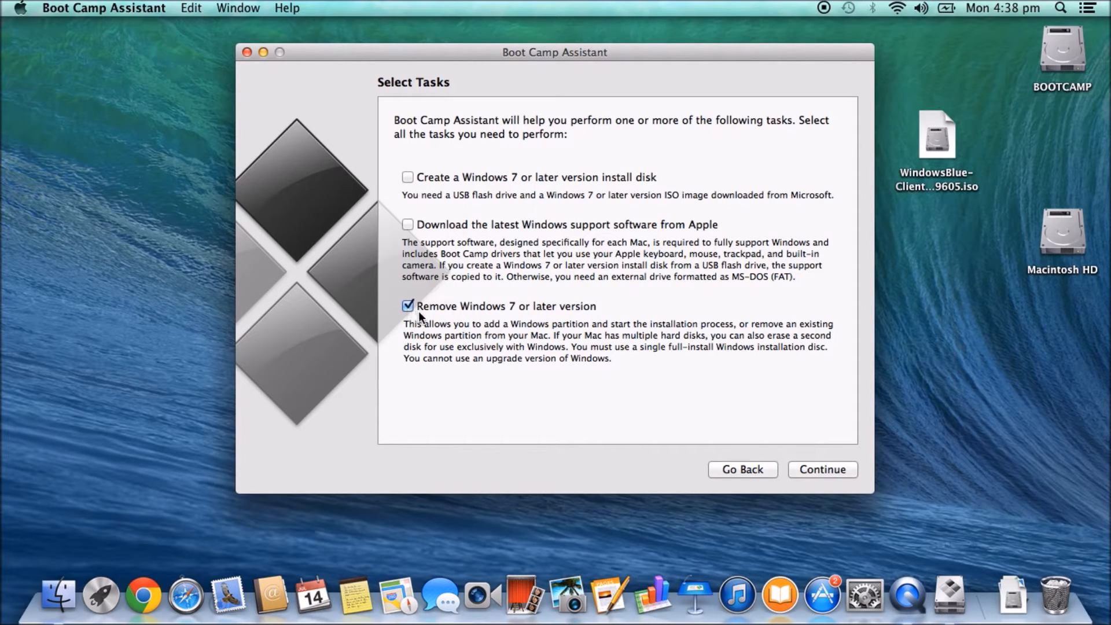
mouse_move(531, 316)
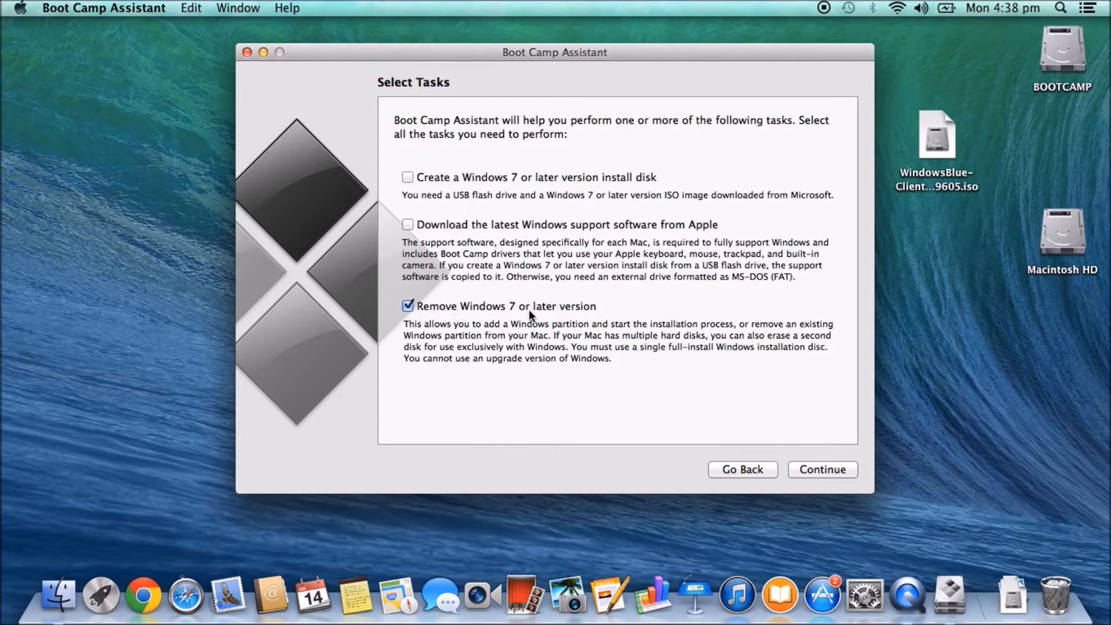
mouse_move(821, 465)
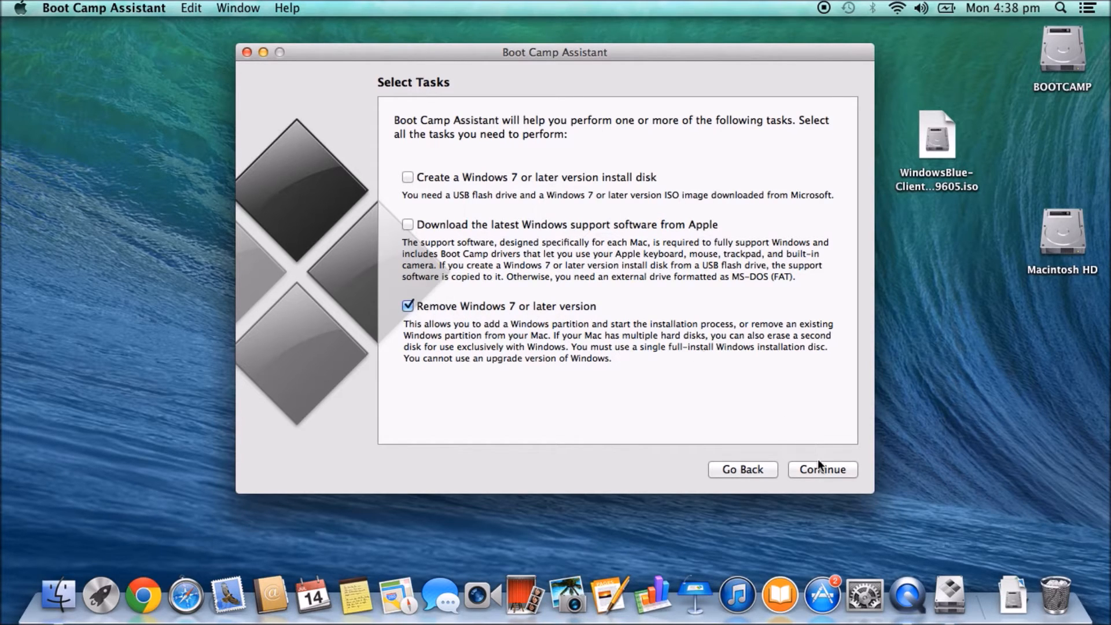
- Reach the Restore Disk to a Single Volume page for a 120 GB Macintosh HD
left_click(822, 469)
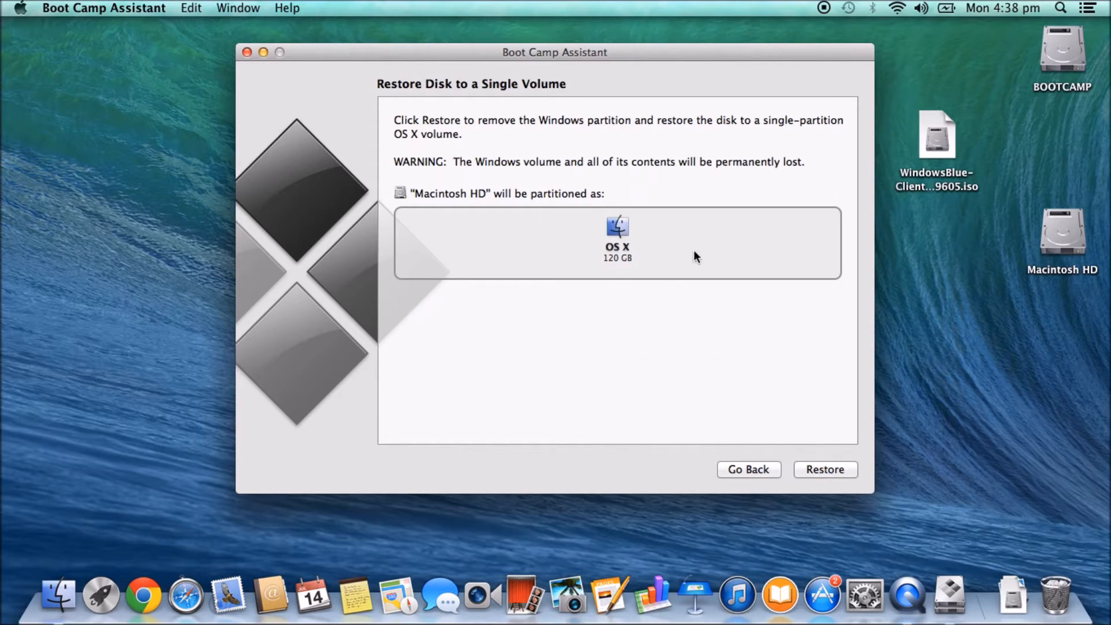
mouse_move(567, 220)
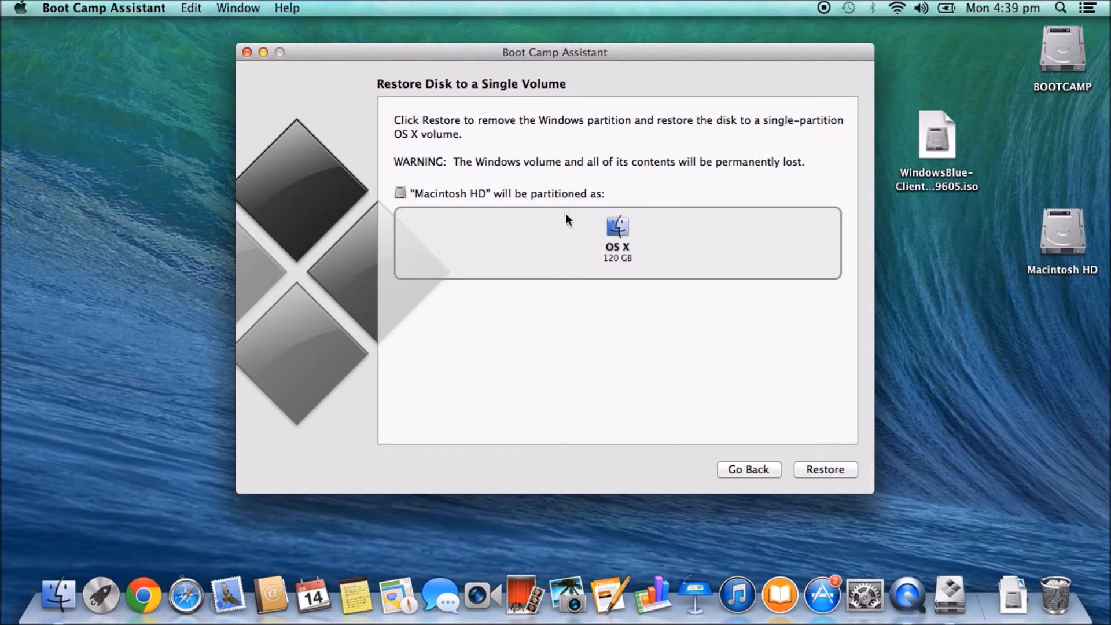
mouse_move(717, 295)
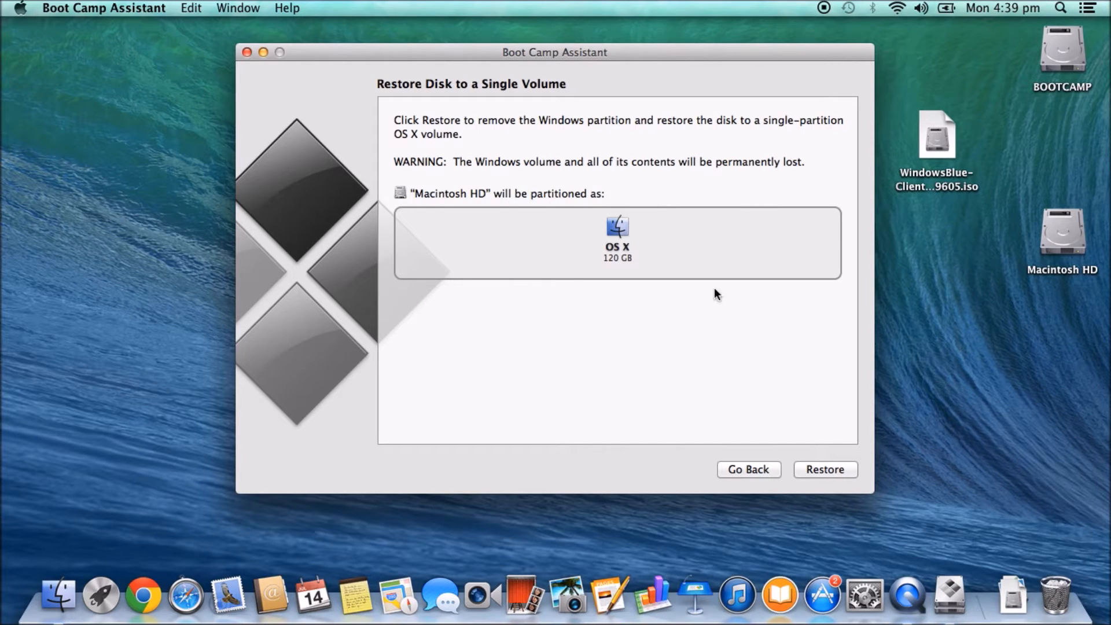
mouse_move(817, 208)
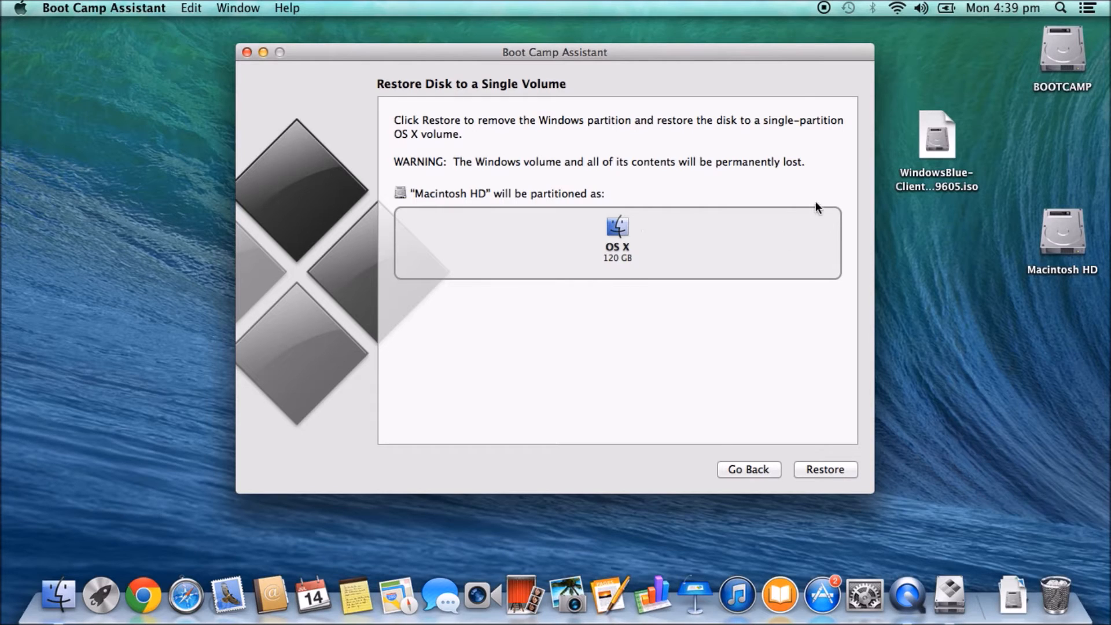
mouse_move(783, 273)
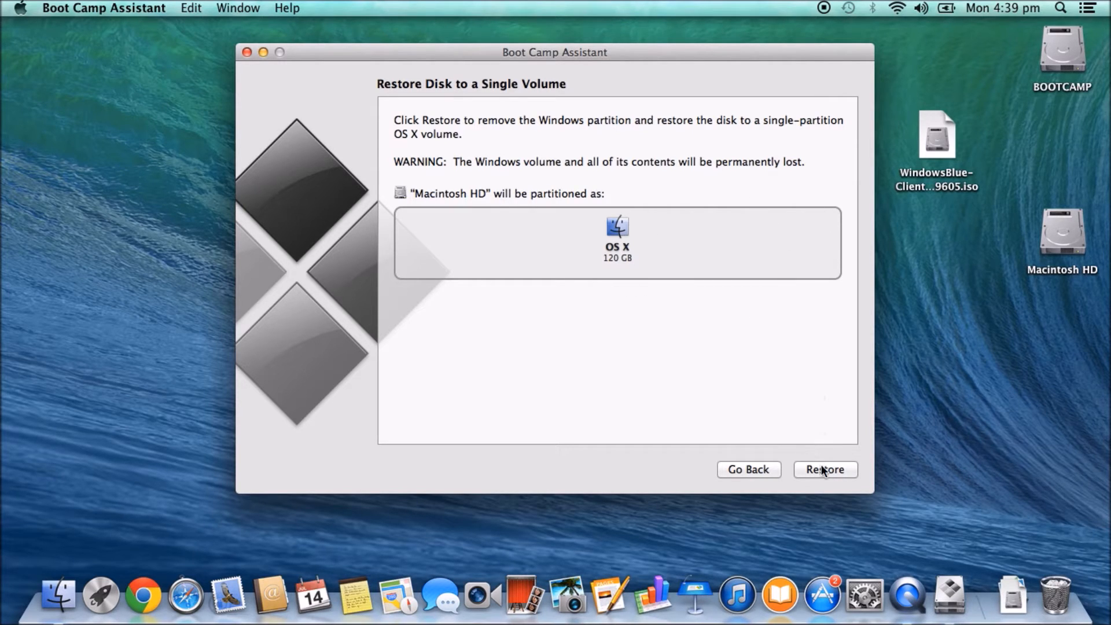
mouse_move(671, 281)
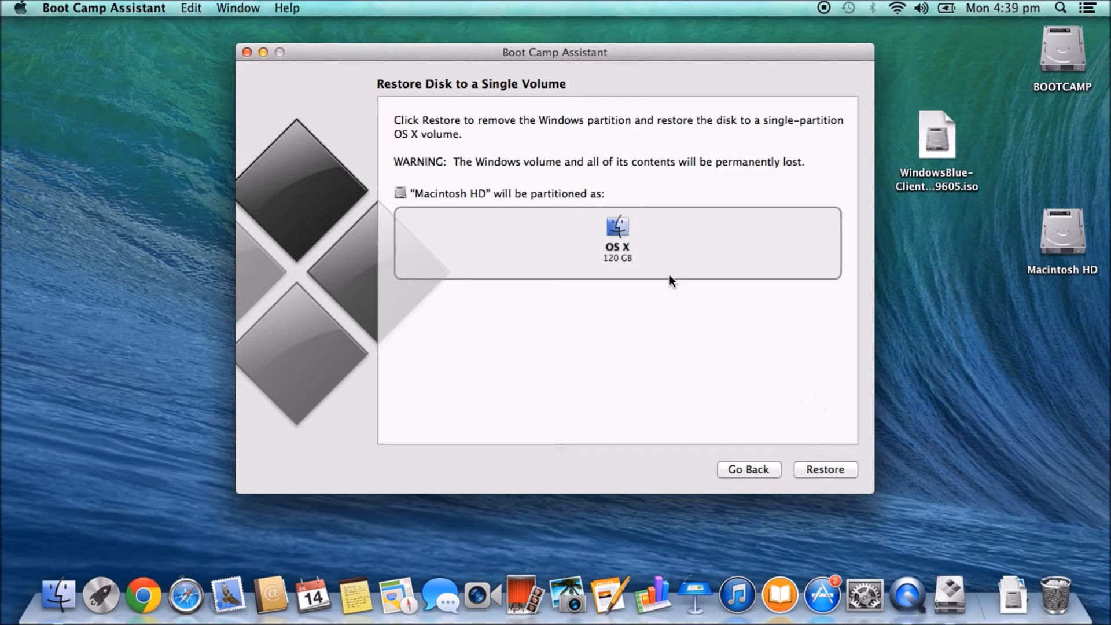
mouse_move(554, 236)
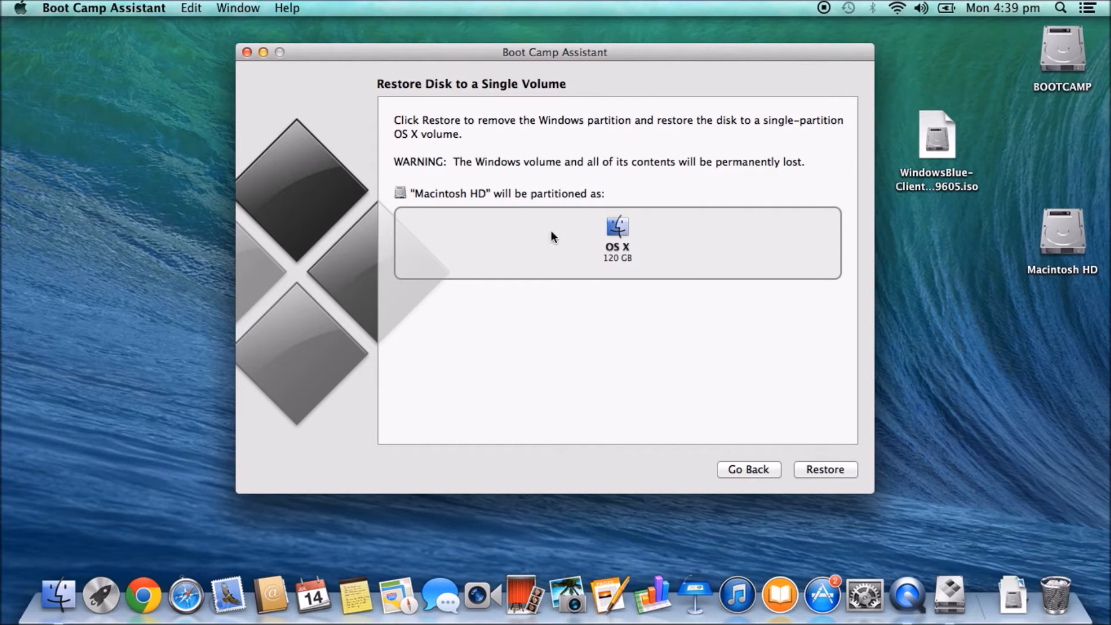
mouse_move(578, 303)
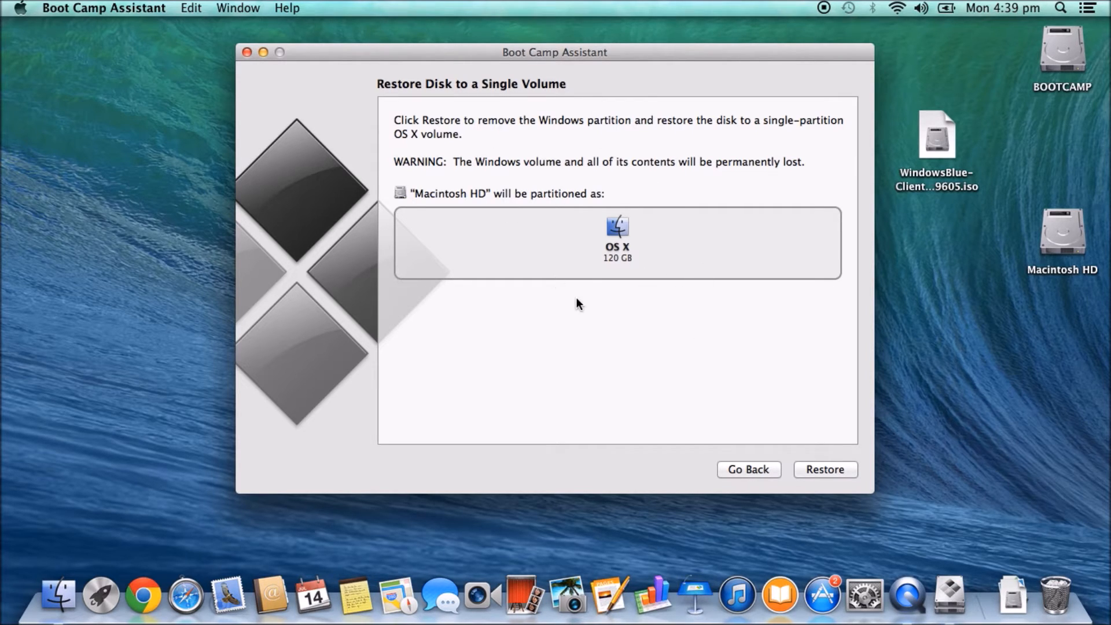
mouse_move(613, 290)
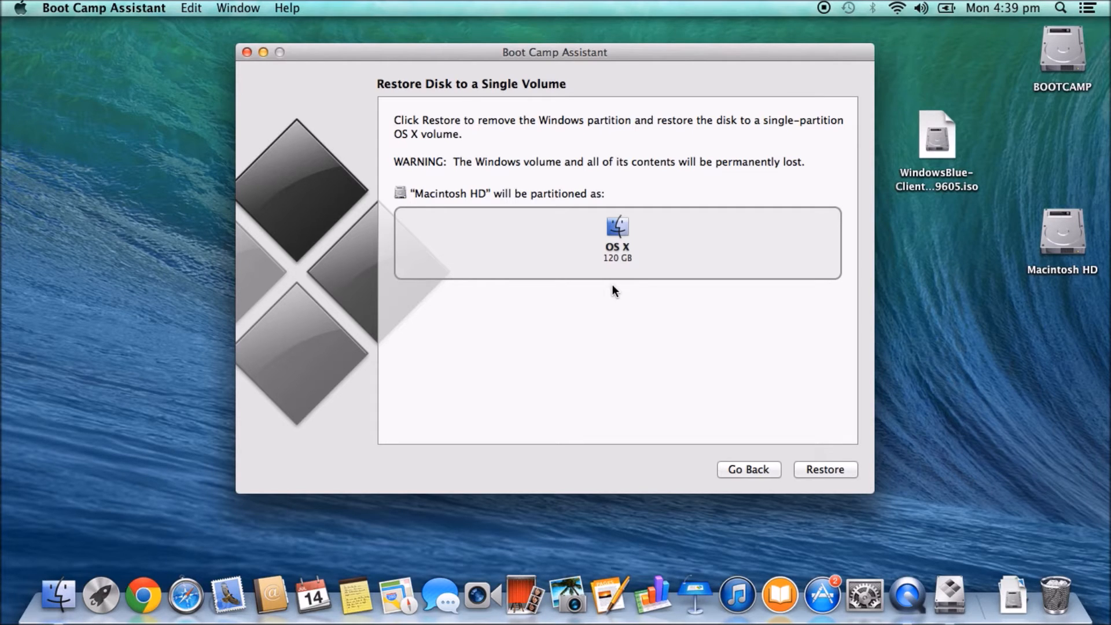
mouse_move(571, 159)
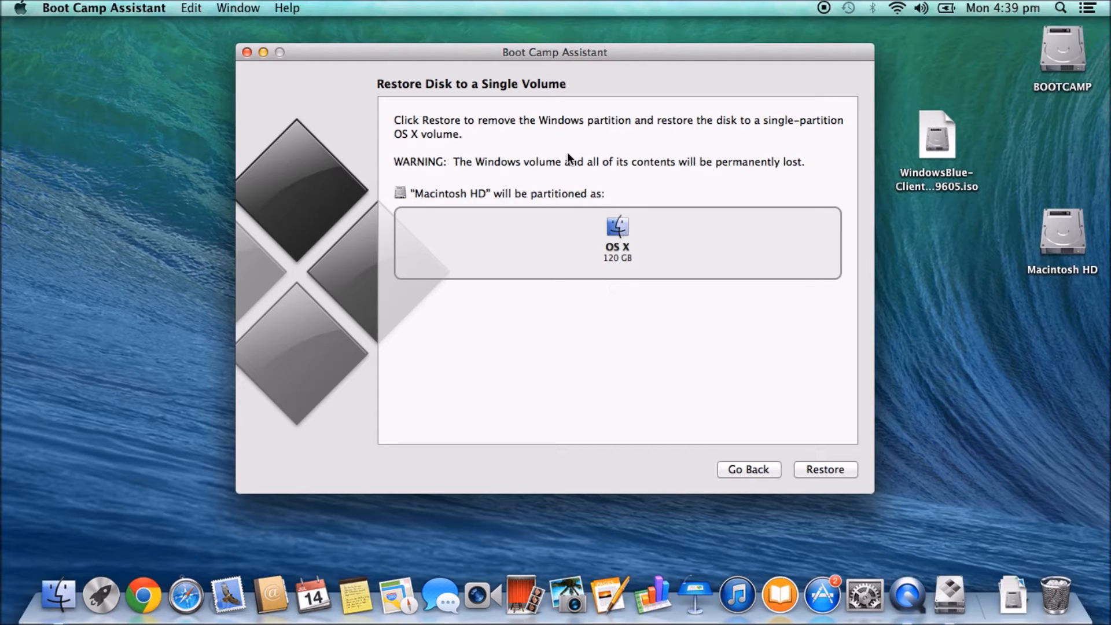
left_click(103, 7)
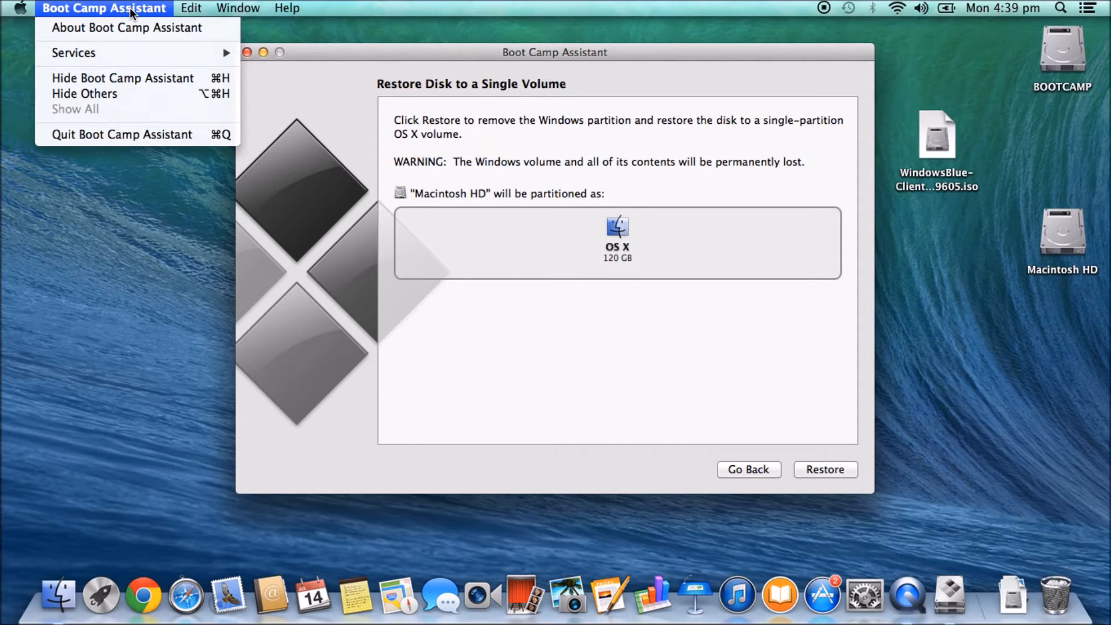
- Quit Boot Camp Assistant and go to the Utilities folder in Finder
left_click(120, 134)
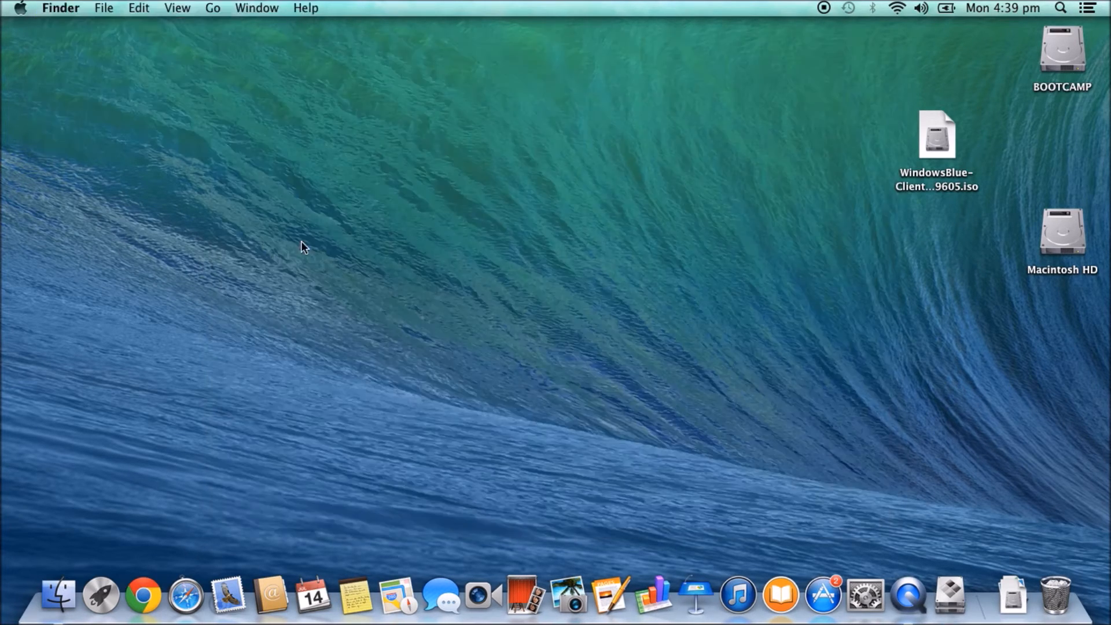
mouse_move(477, 272)
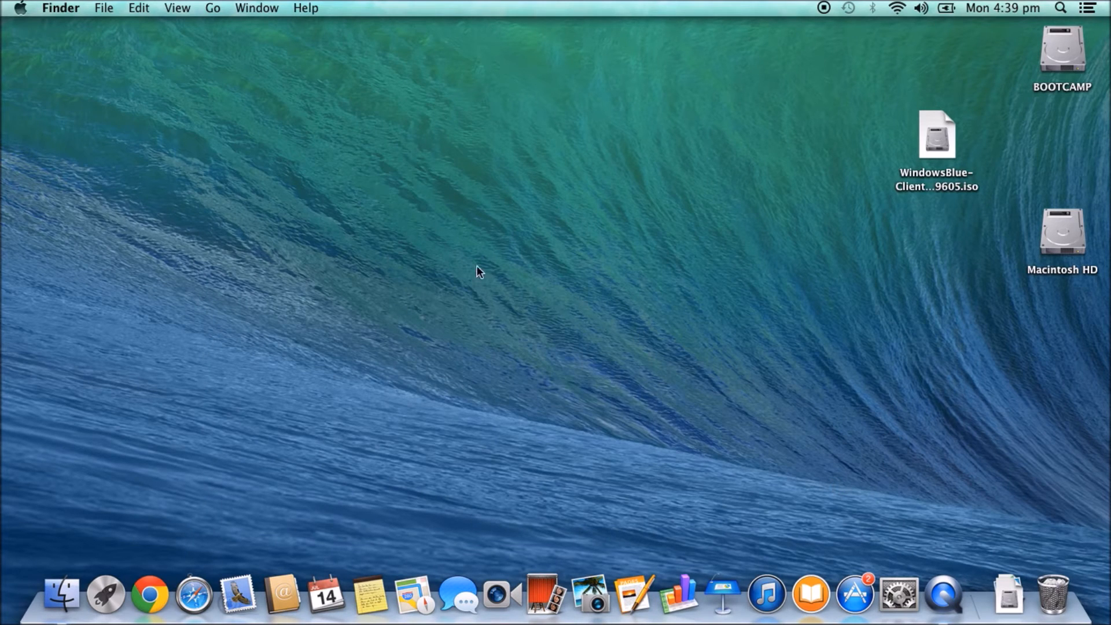
left_click(212, 7)
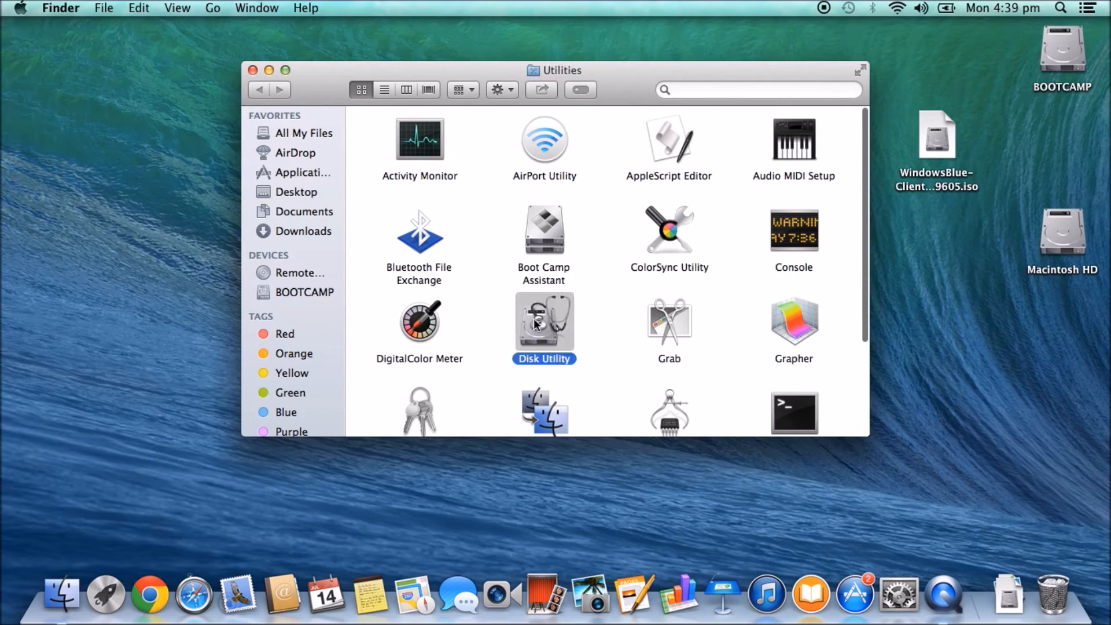
- Launch Disk Utility and show the SSD's partition layout
double_click(544, 323)
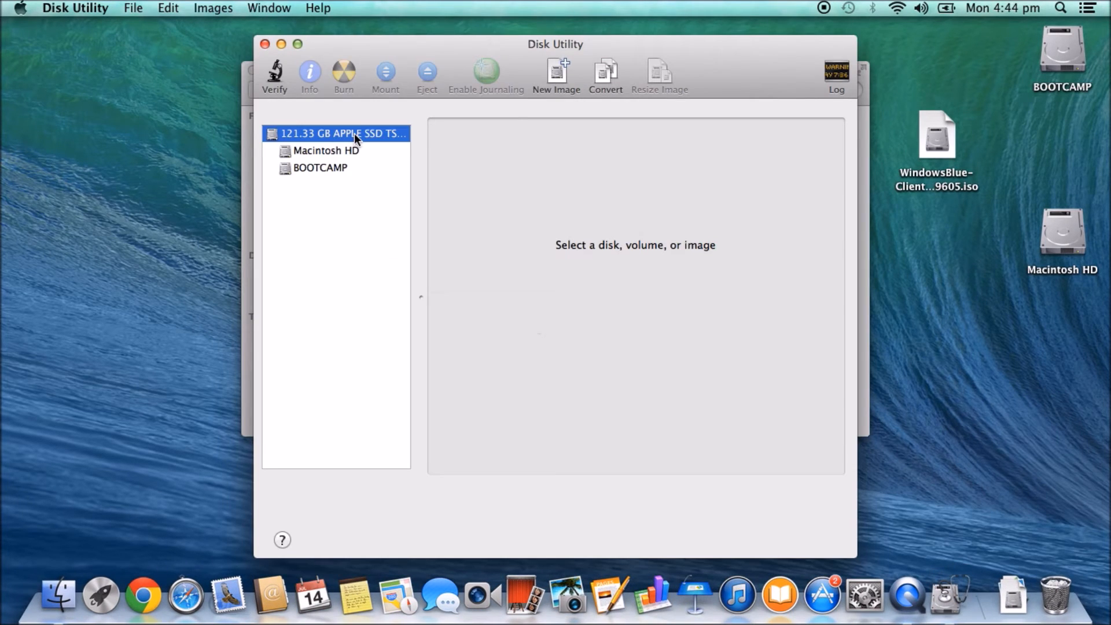
left_click(337, 133)
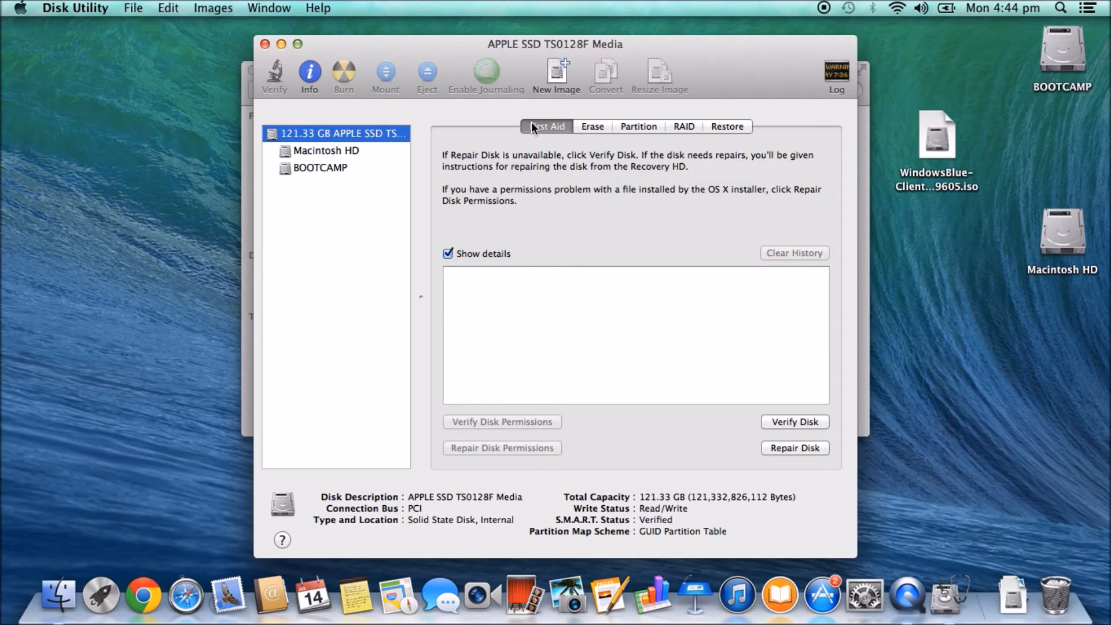
left_click(637, 126)
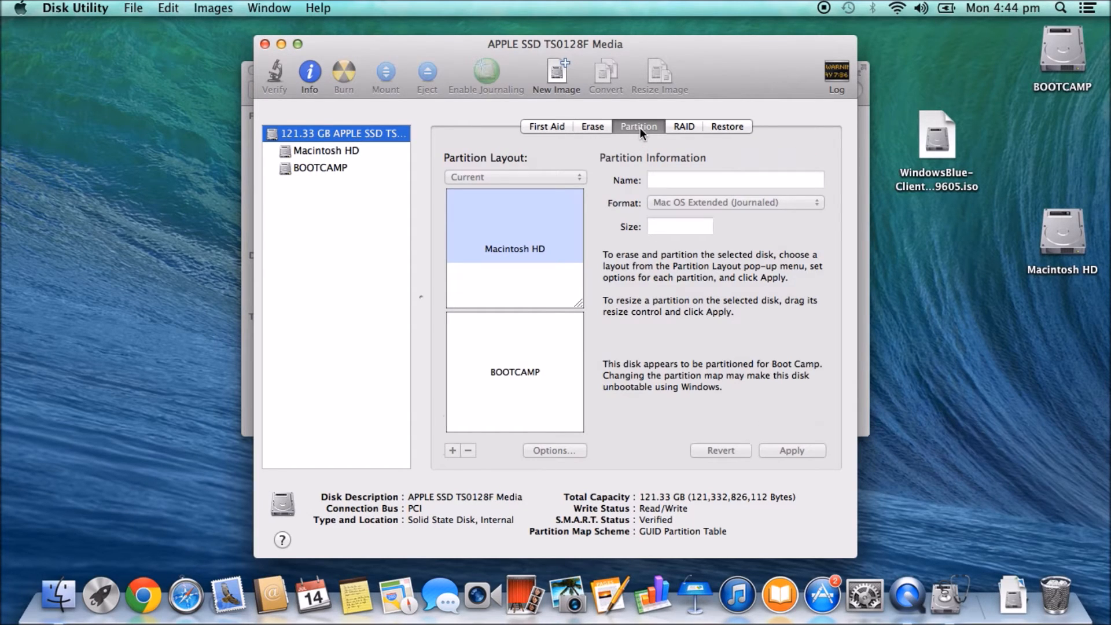
- Delete the BOOTCAMP partition from the layout
left_click(515, 372)
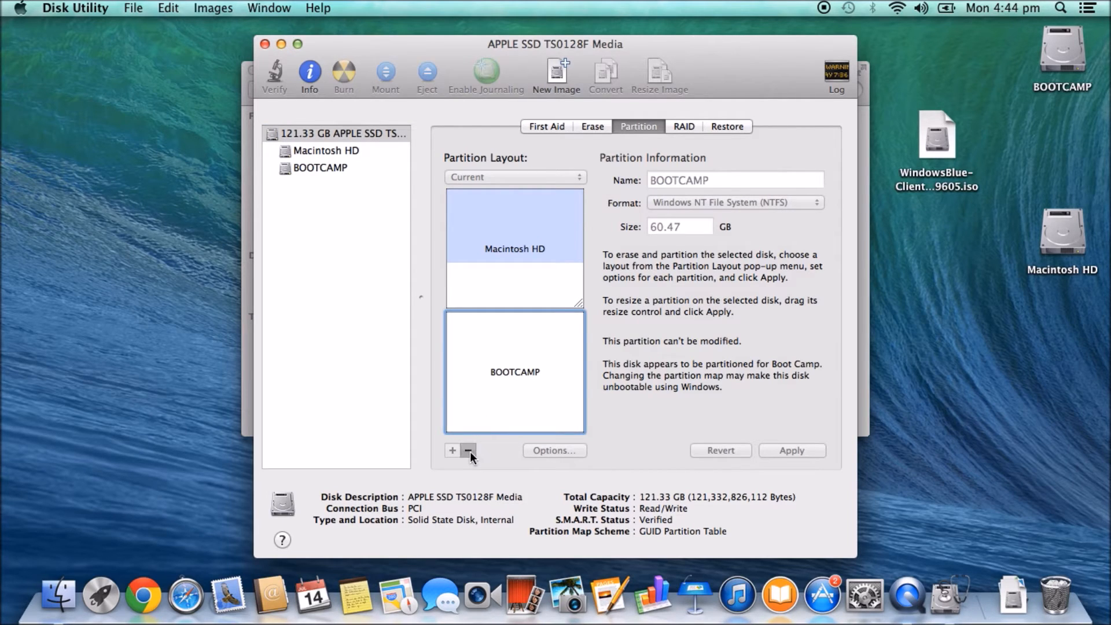
left_click(468, 451)
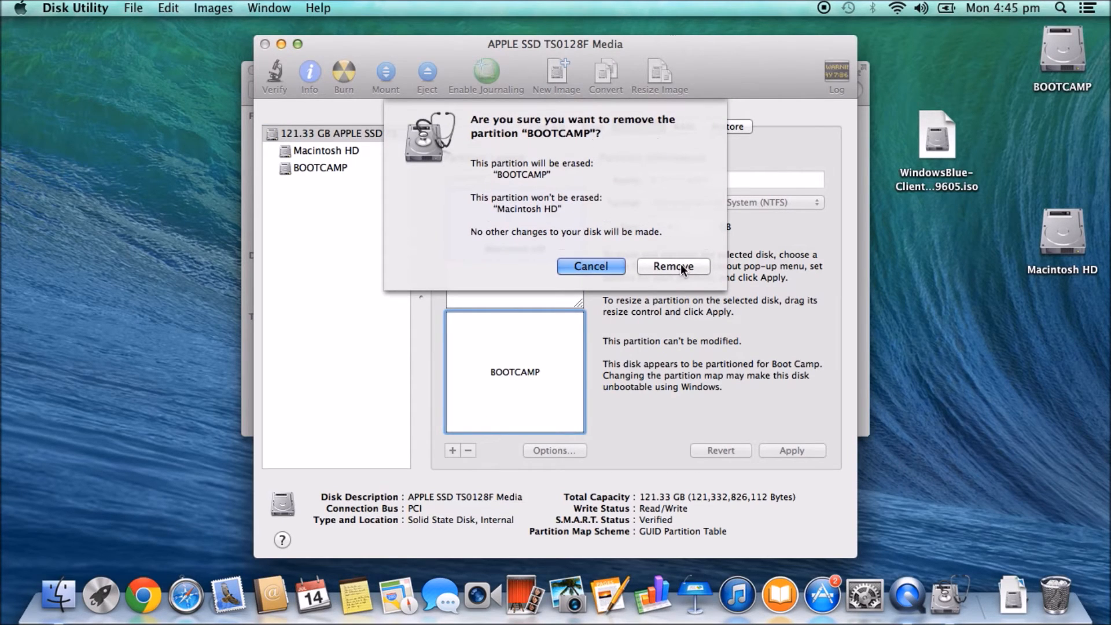
left_click(672, 266)
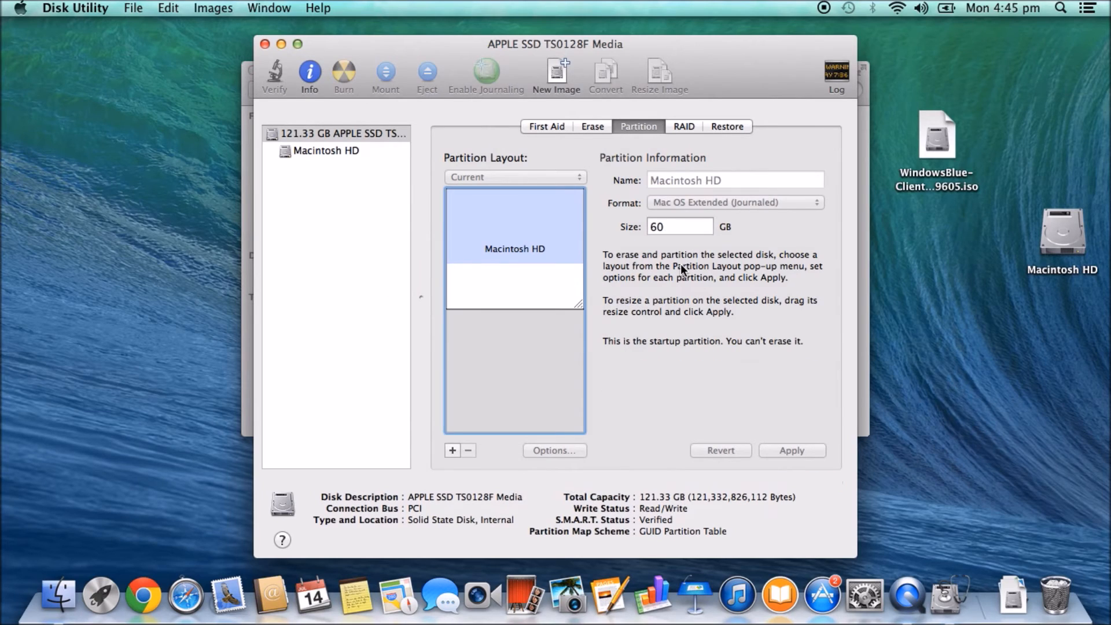
mouse_move(547, 286)
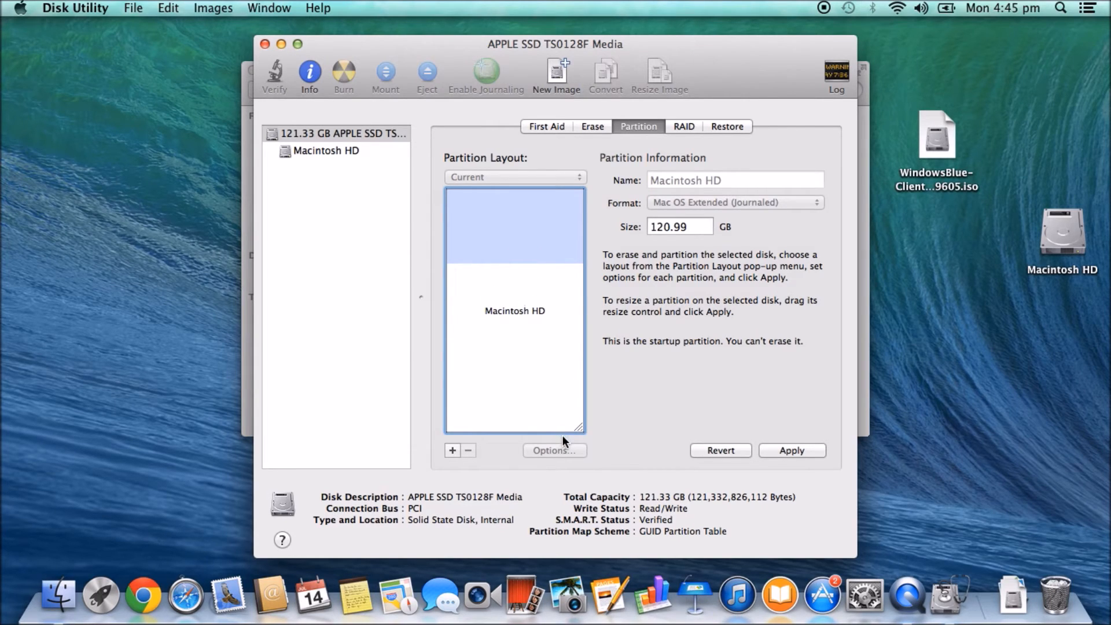
- Apply and confirm enlarging Macintosh HD to 120.99 GB
left_click(792, 451)
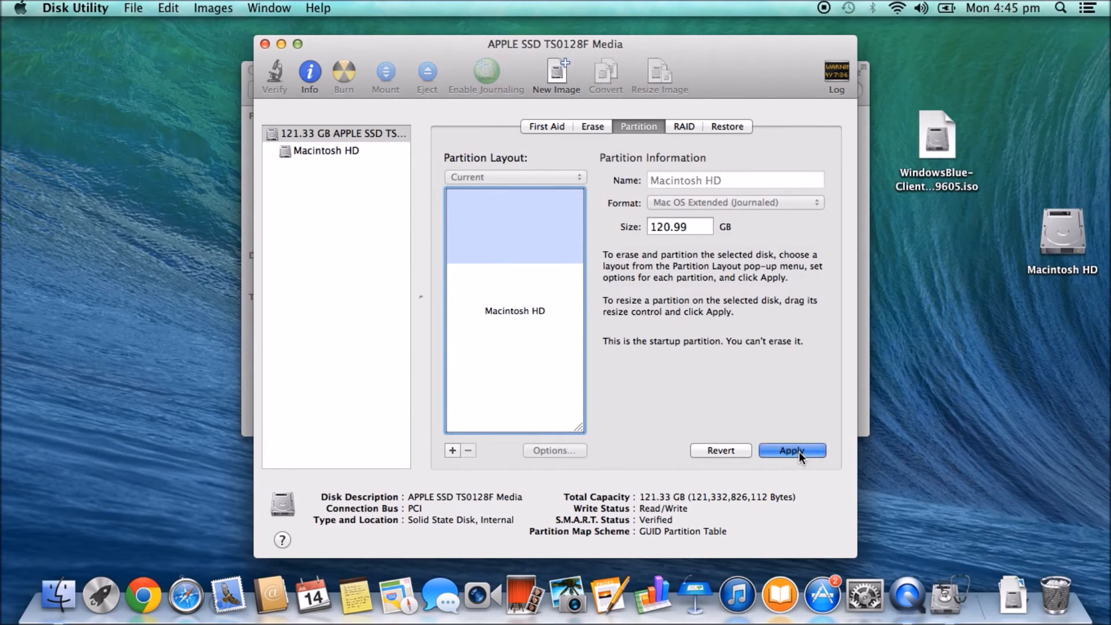
left_click(792, 451)
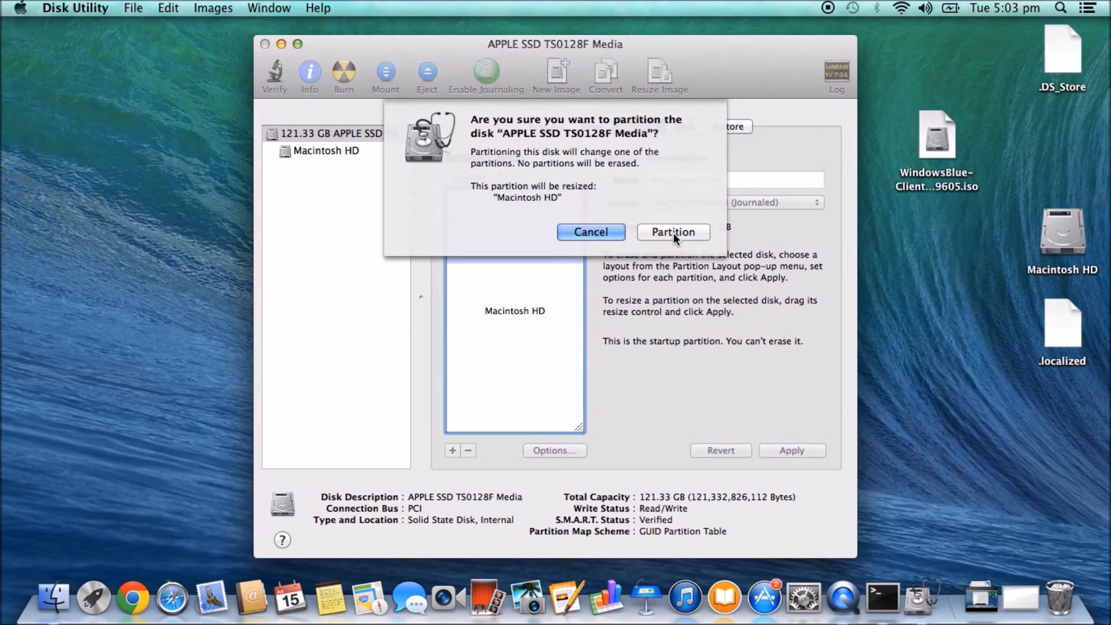
mouse_move(697, 236)
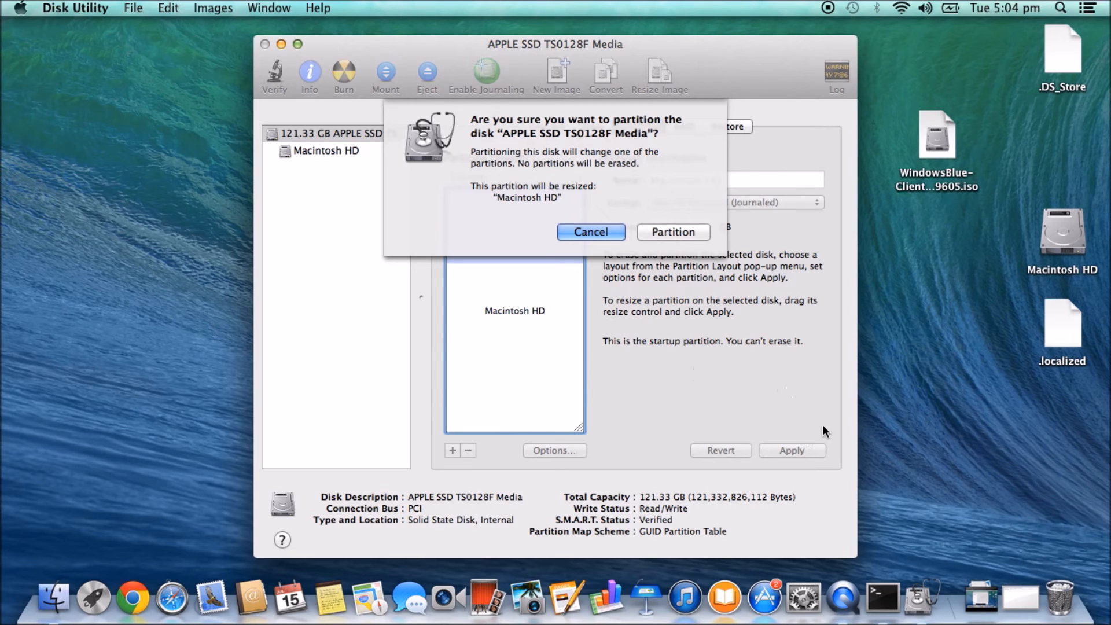
mouse_move(805, 430)
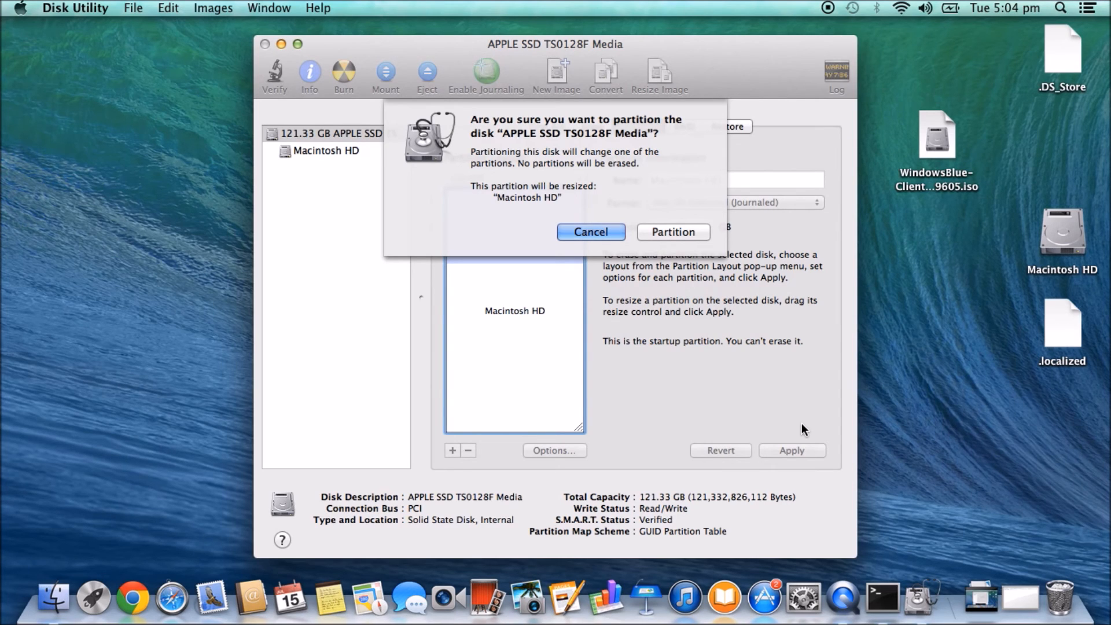
mouse_move(600, 322)
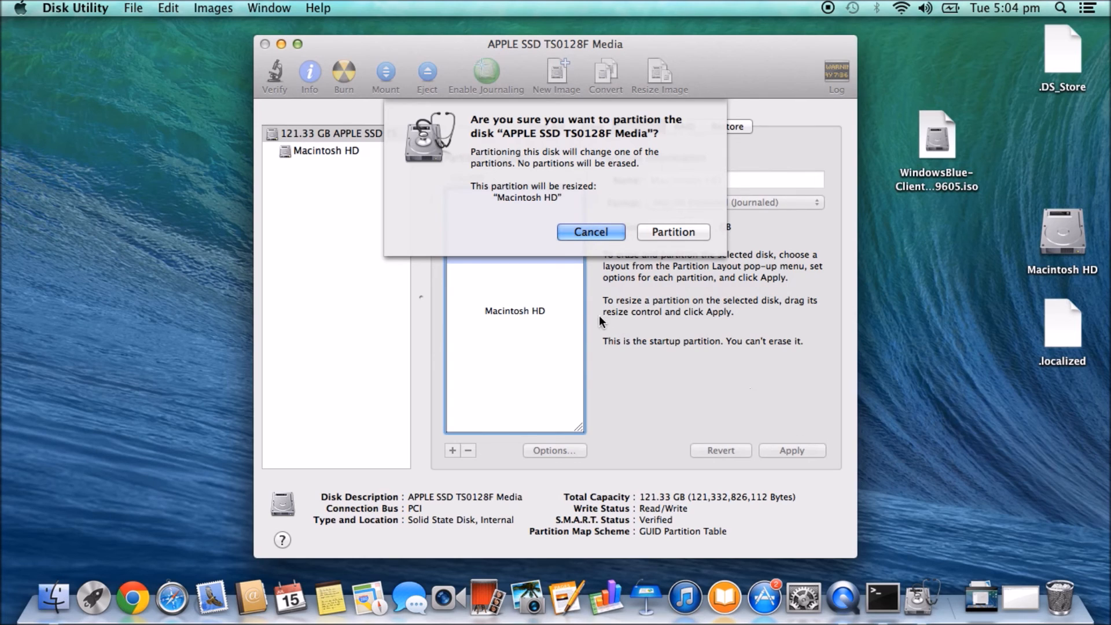
left_click(591, 231)
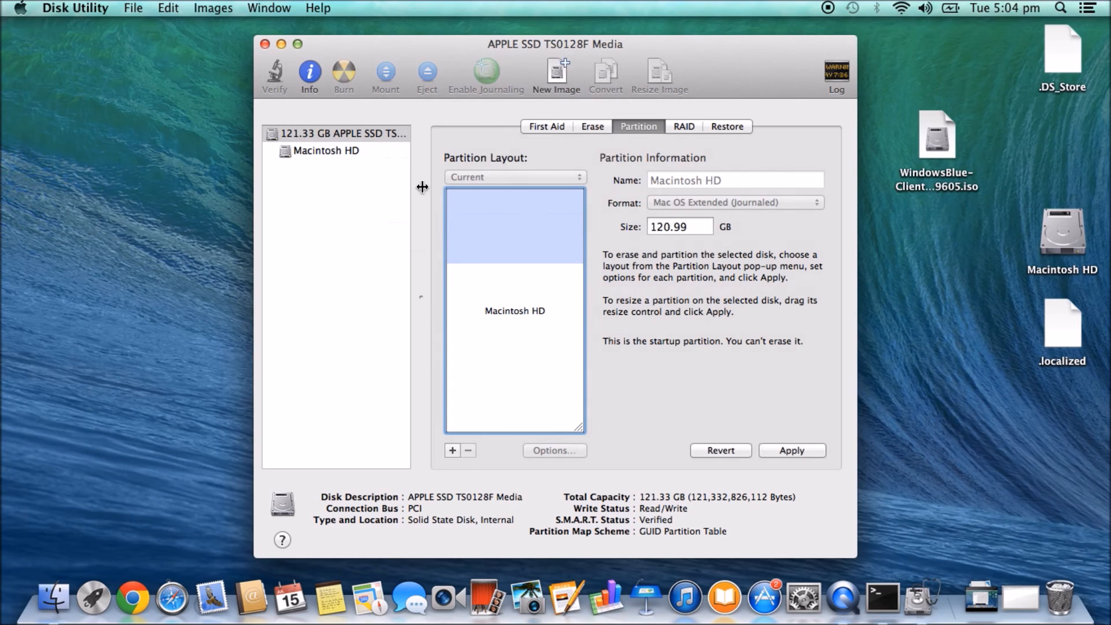
- Select the Macintosh HD volume in the sidebar to view its details
left_click(326, 151)
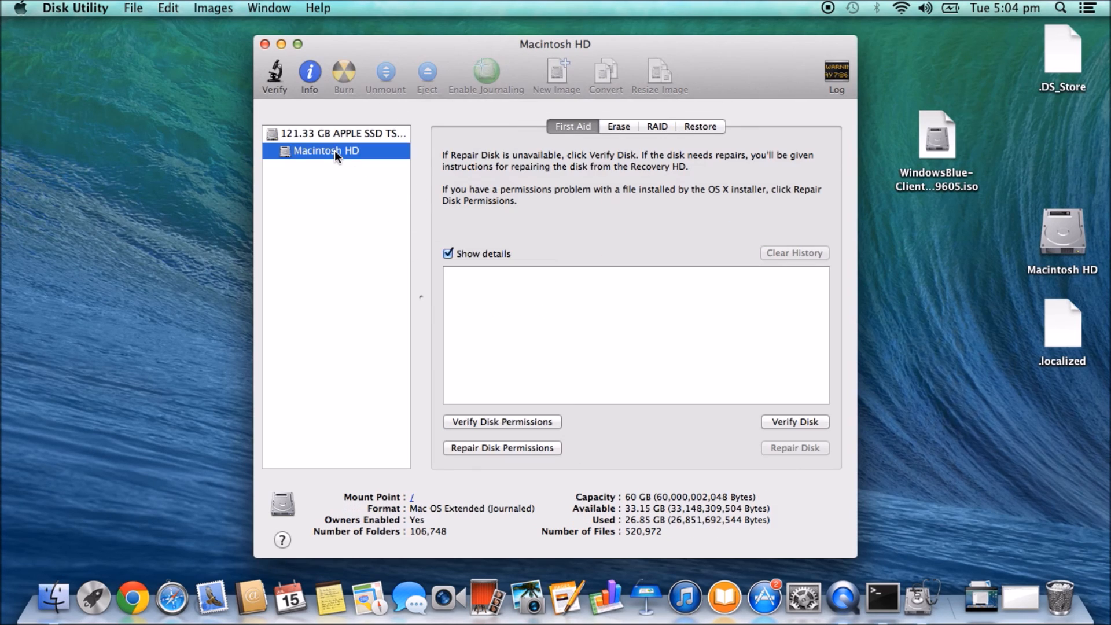
mouse_move(1002, 263)
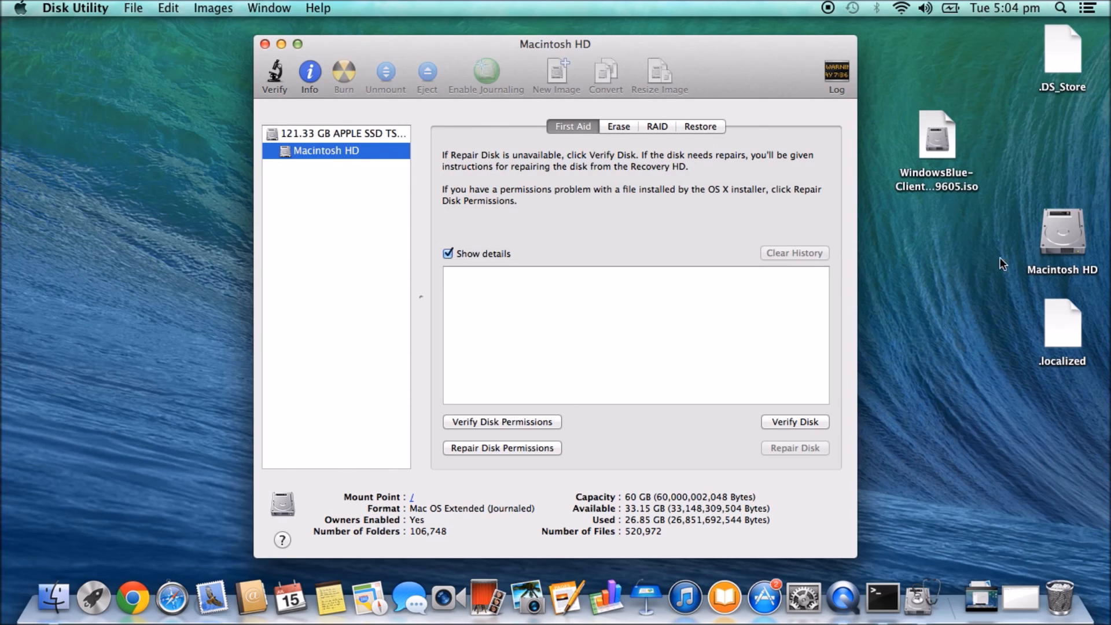
mouse_move(718, 328)
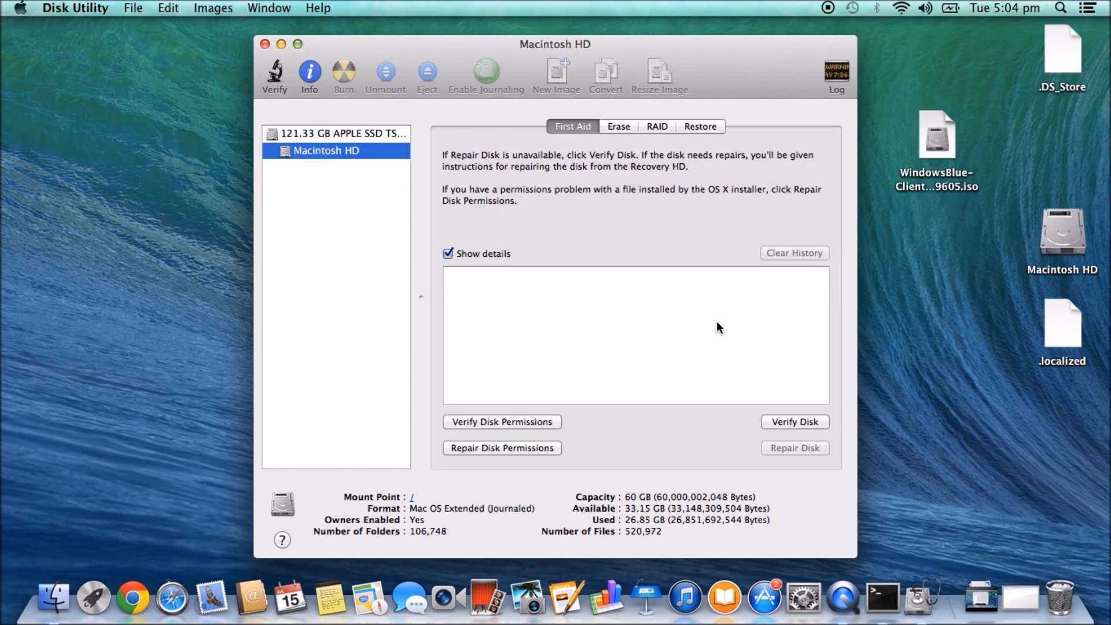
mouse_move(416, 217)
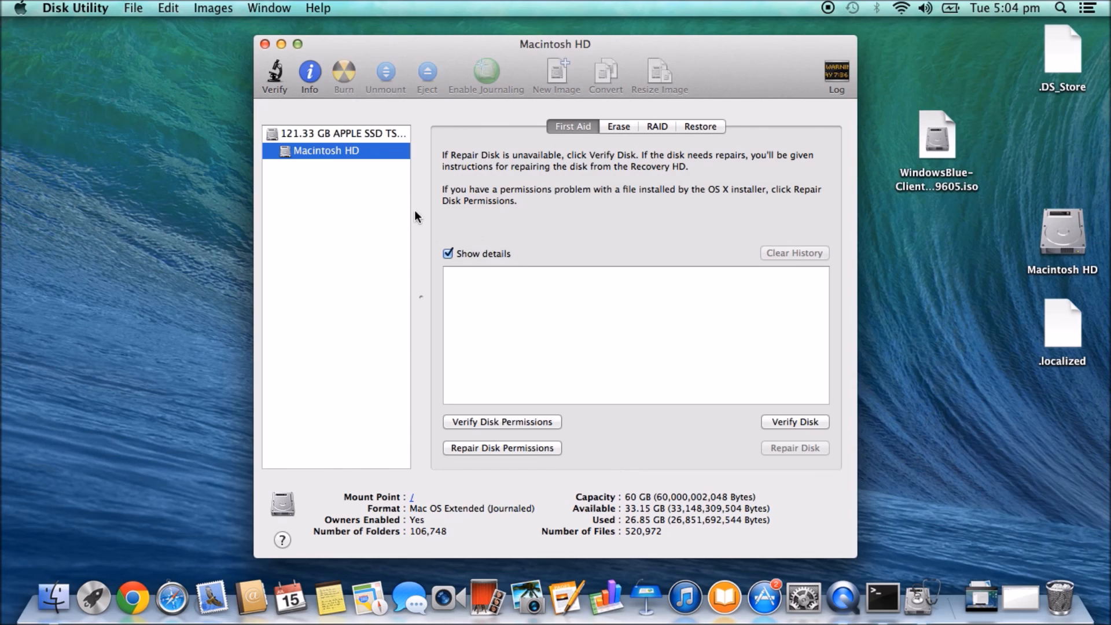
mouse_move(354, 167)
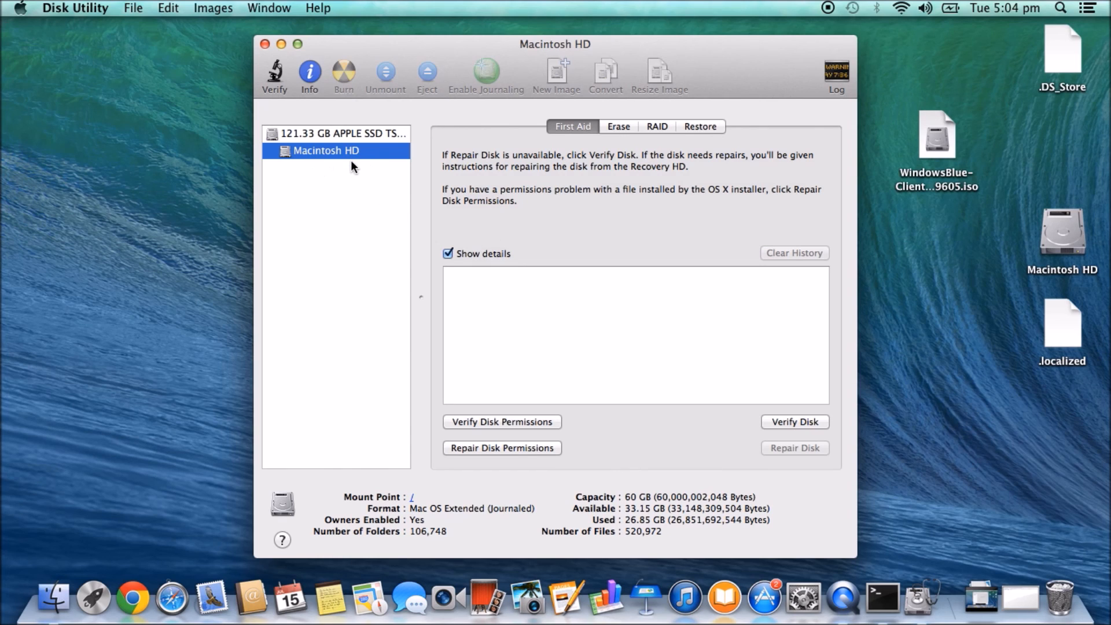